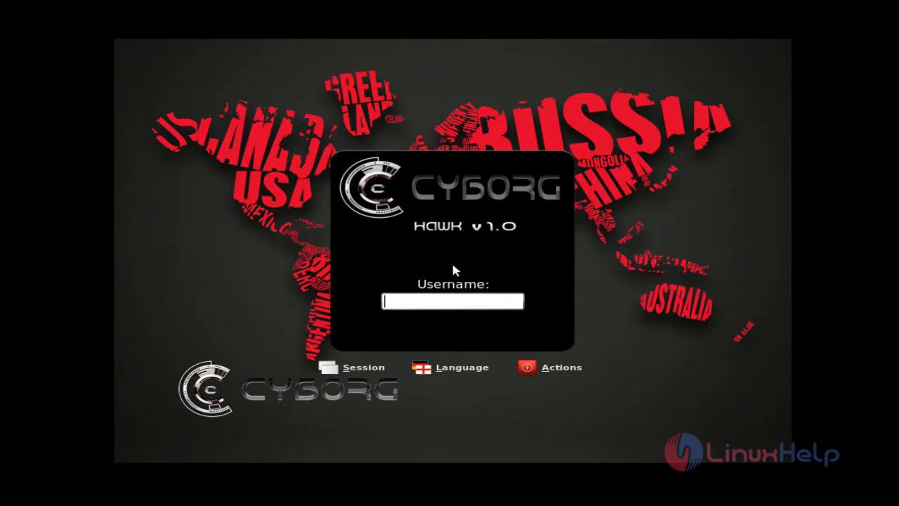
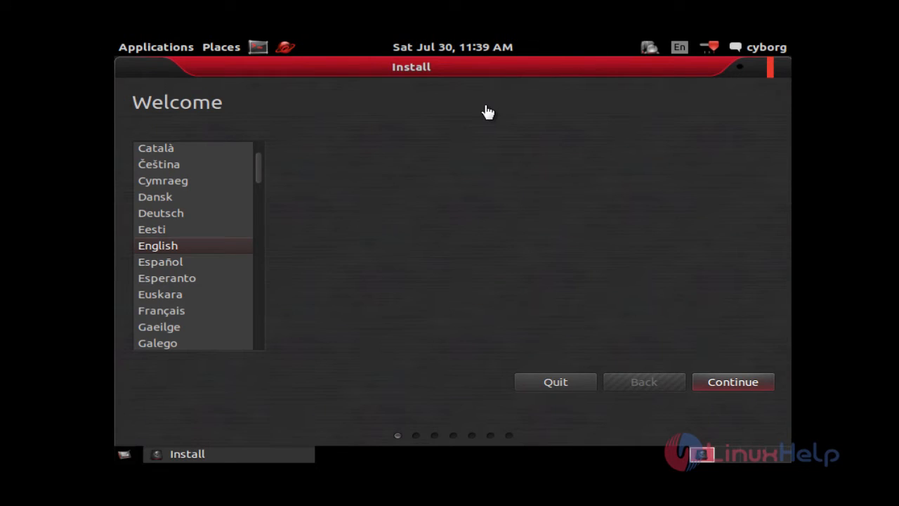
{"action": "mouse_move", "coordinate": [251, 248]}
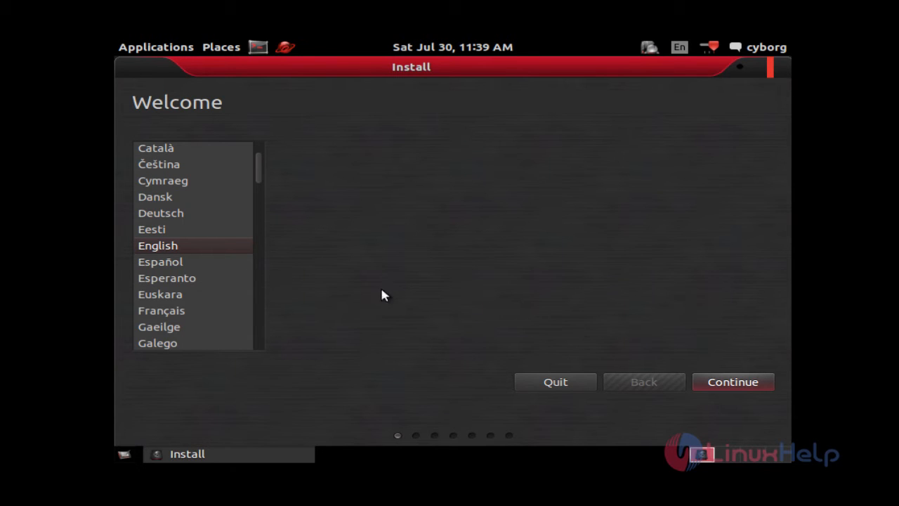
Step: Keep English and continue past the Preparing to install checks
{"action": "left_click", "coordinate": [732, 382]}
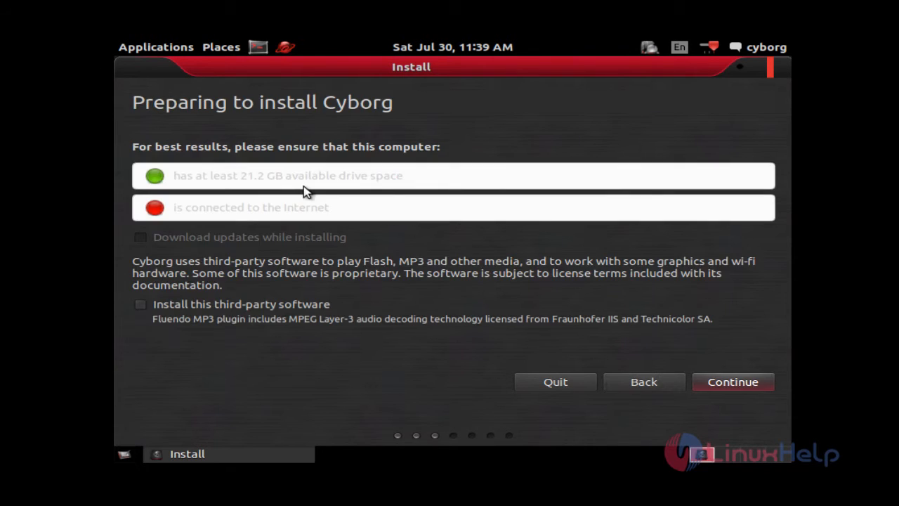
{"action": "mouse_move", "coordinate": [176, 201]}
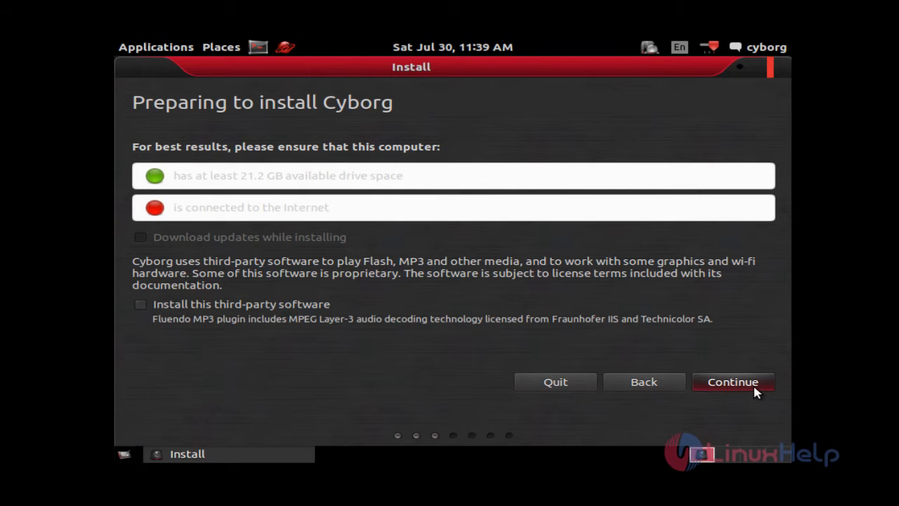
{"action": "left_click", "coordinate": [732, 381]}
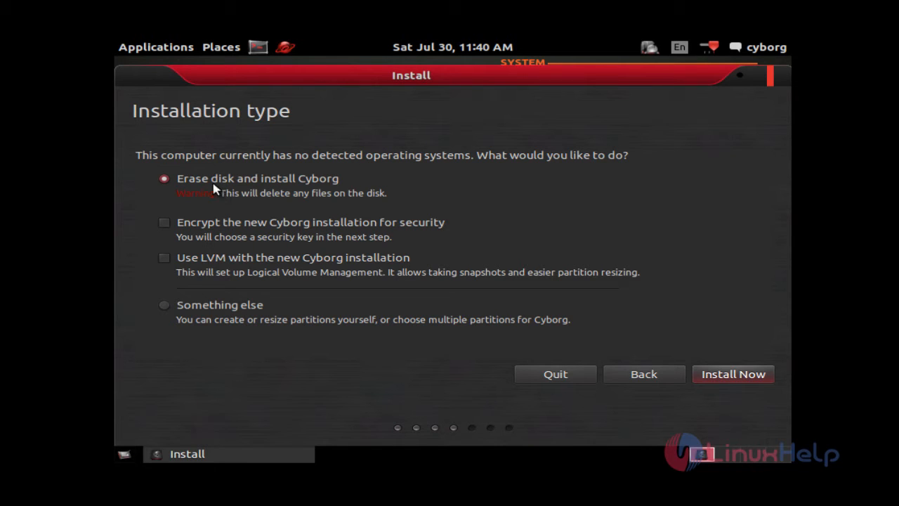
{"action": "mouse_move", "coordinate": [324, 196]}
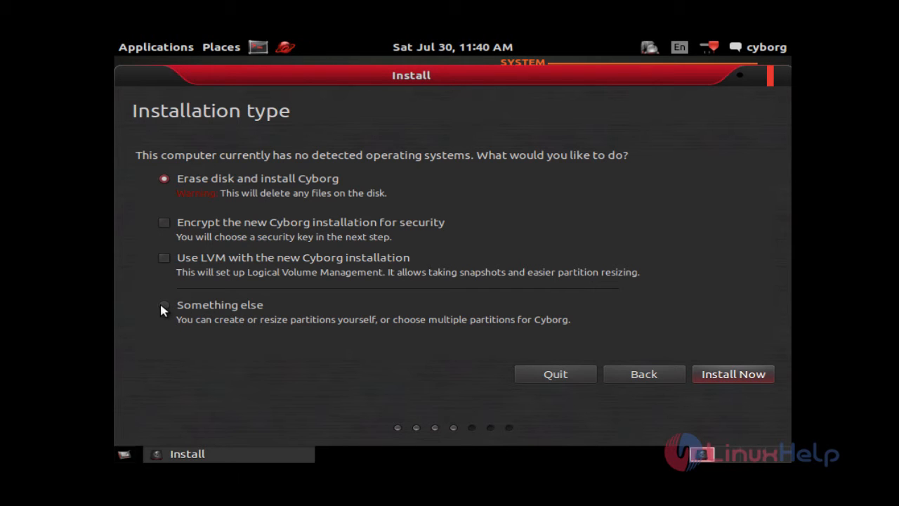
Step: Choose 'Something else' for manual partitioning and continue
{"action": "left_click", "coordinate": [164, 305]}
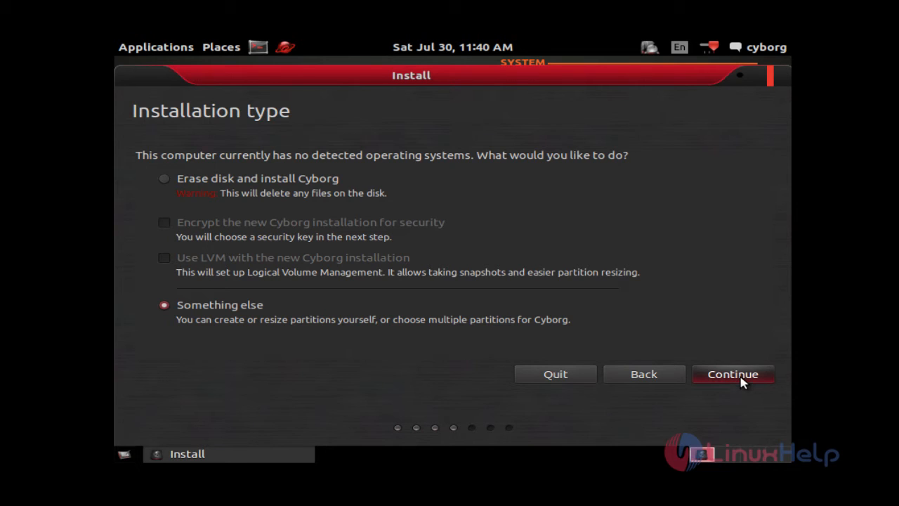
{"action": "left_click", "coordinate": [733, 373]}
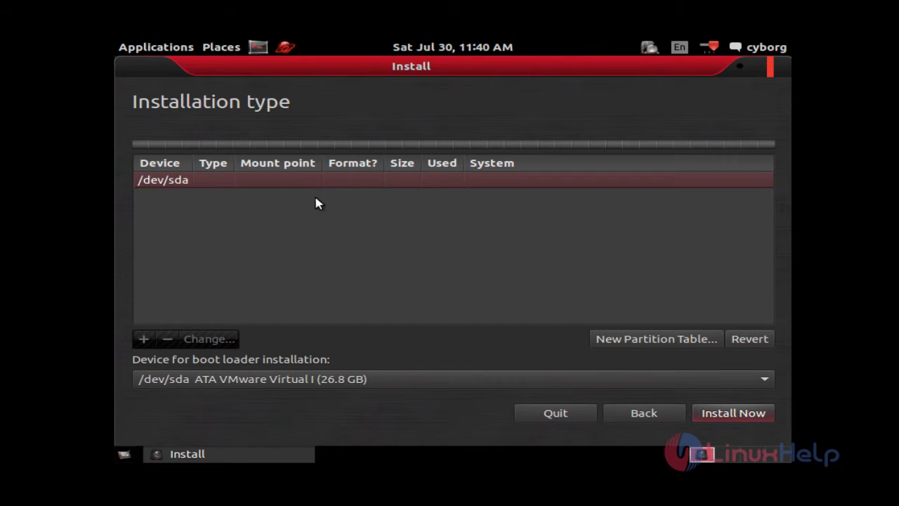
{"action": "mouse_move", "coordinate": [384, 386]}
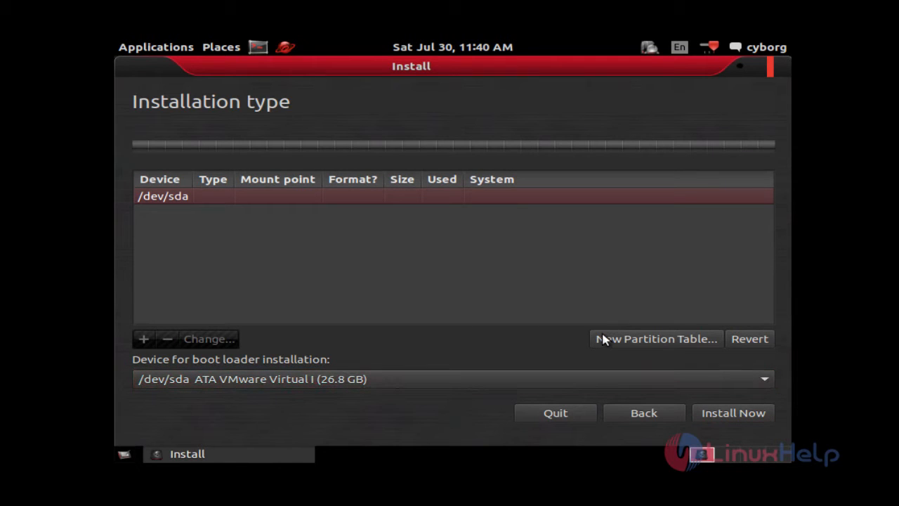
Step: Create a new empty partition table on /dev/sda and confirm it
{"action": "left_click", "coordinate": [656, 338]}
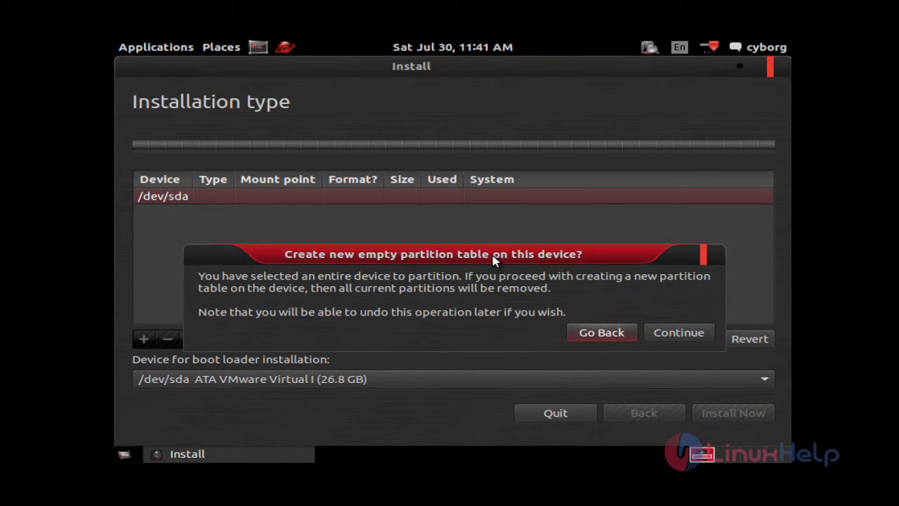
{"action": "mouse_move", "coordinate": [473, 292]}
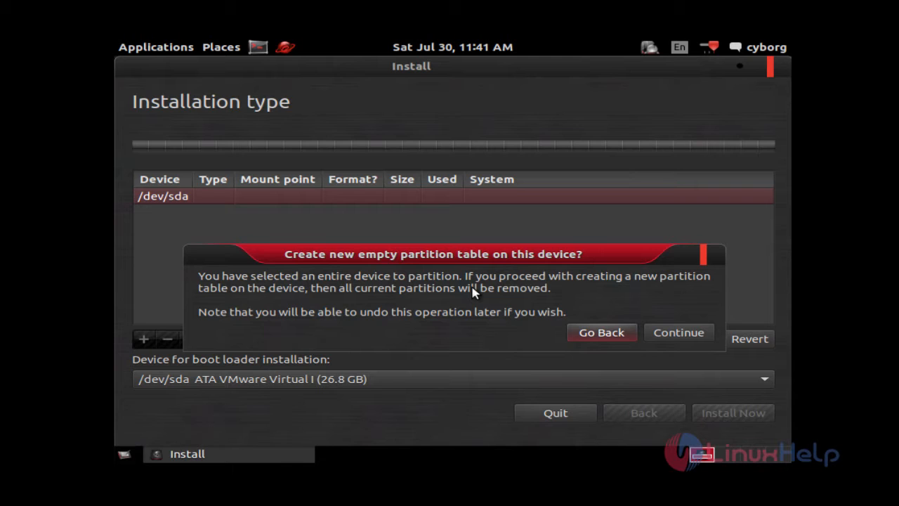
{"action": "mouse_move", "coordinate": [626, 300]}
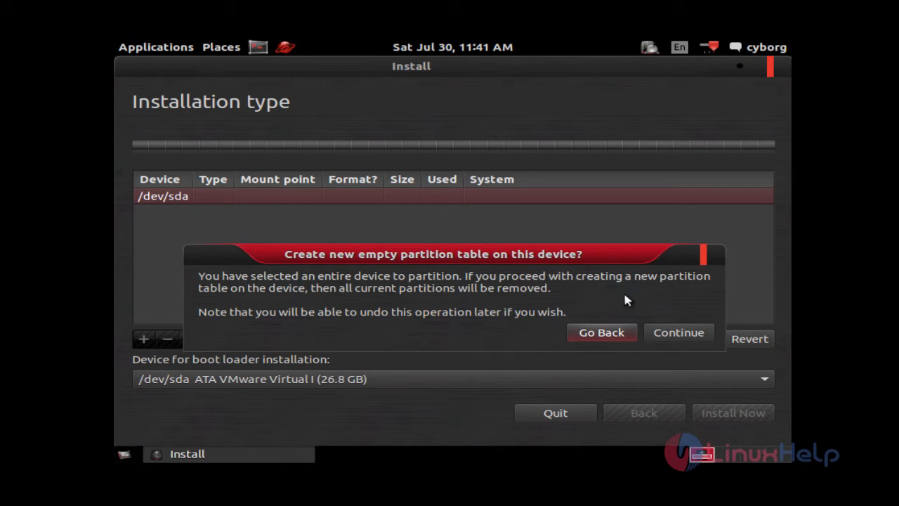
{"action": "left_click", "coordinate": [679, 332]}
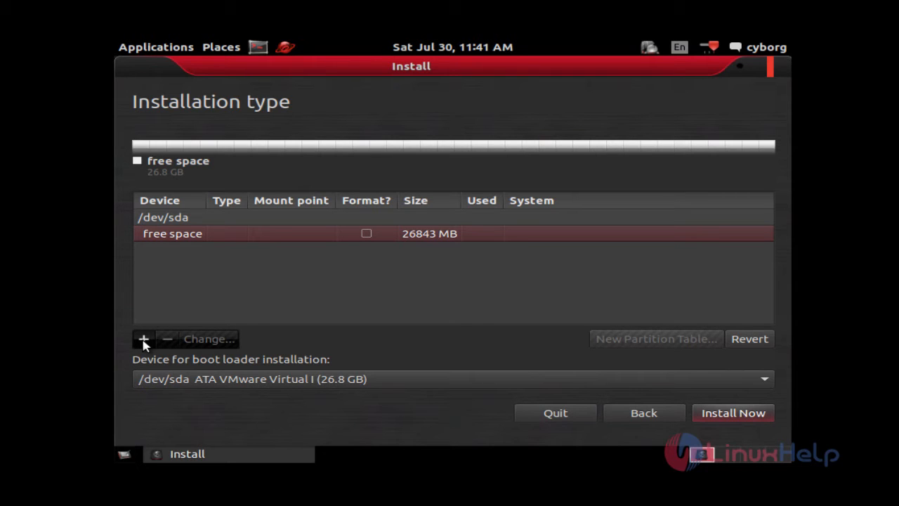
Step: Add a 15000 MB primary ext4 partition mounted at /
{"action": "left_click", "coordinate": [142, 339]}
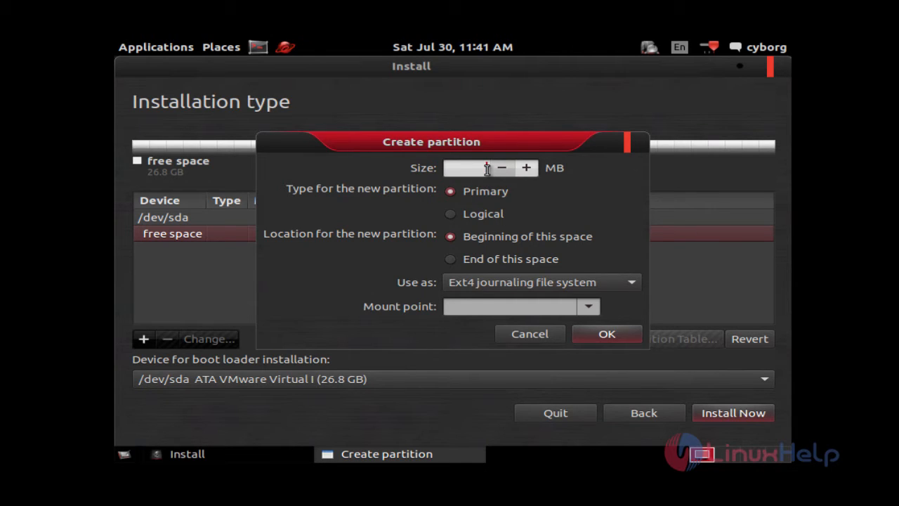
{"action": "type", "text": "15000"}
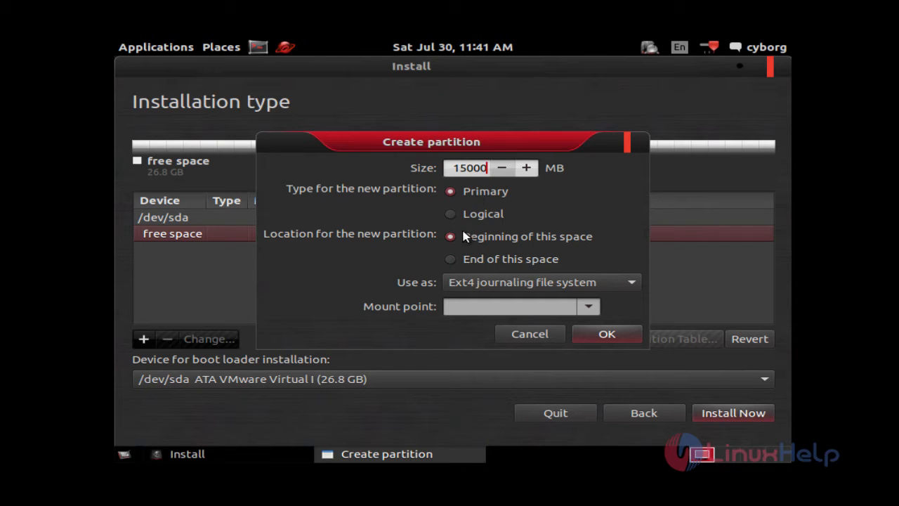
{"action": "mouse_move", "coordinate": [575, 242]}
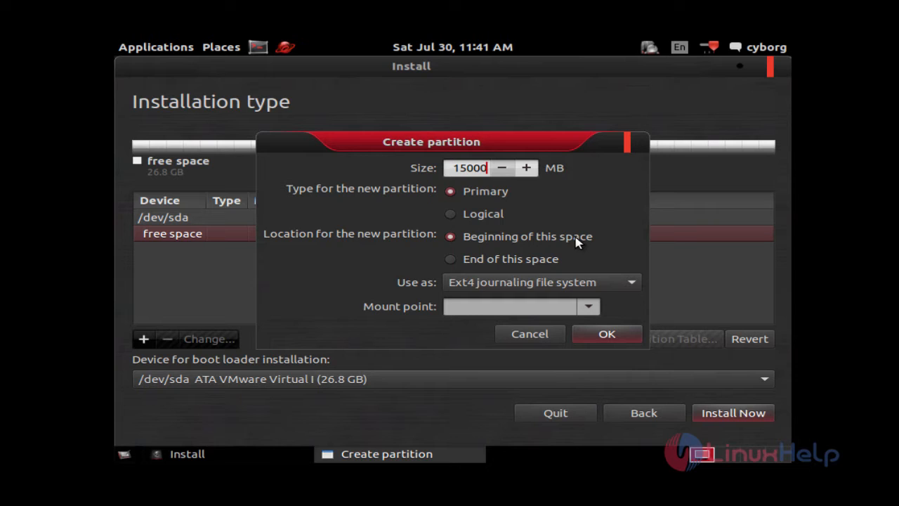
{"action": "mouse_move", "coordinate": [627, 281]}
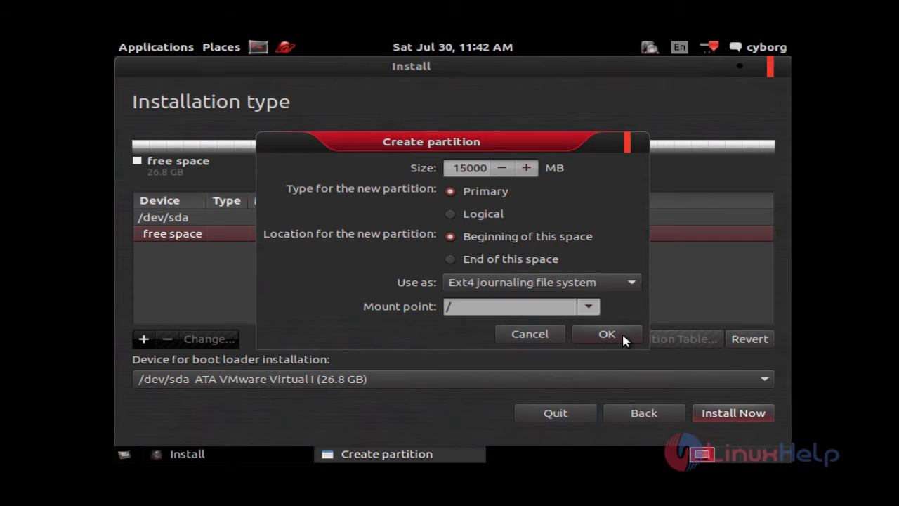
{"action": "left_click", "coordinate": [606, 333]}
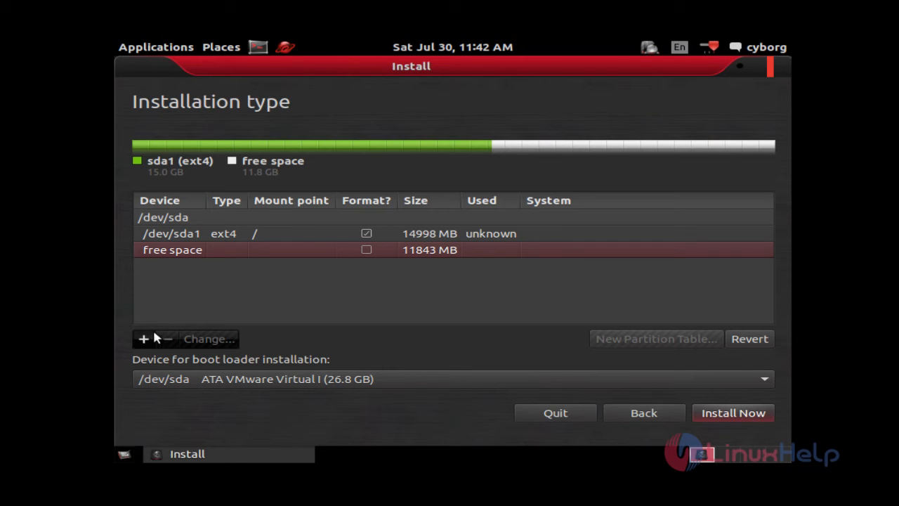
Step: Add a 4000 MB primary swap partition at the beginning of the free space
{"action": "left_click", "coordinate": [143, 338]}
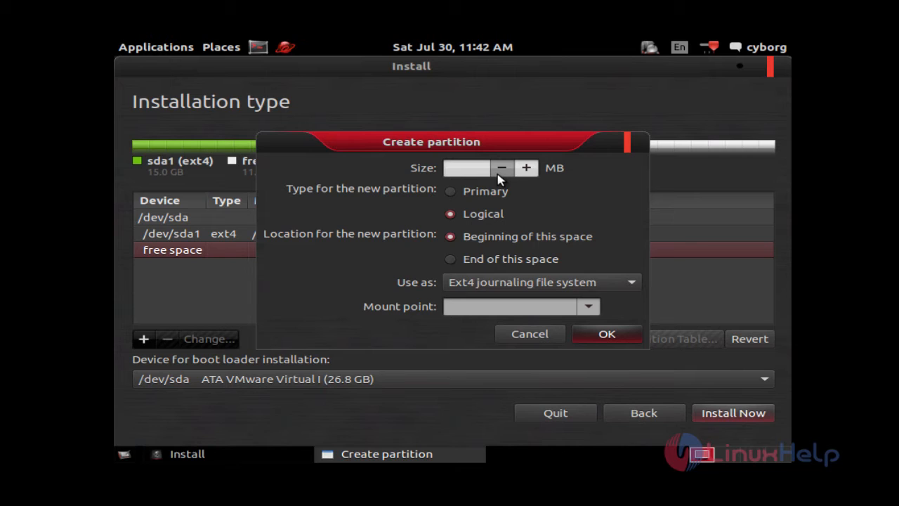
{"action": "type", "text": "4000"}
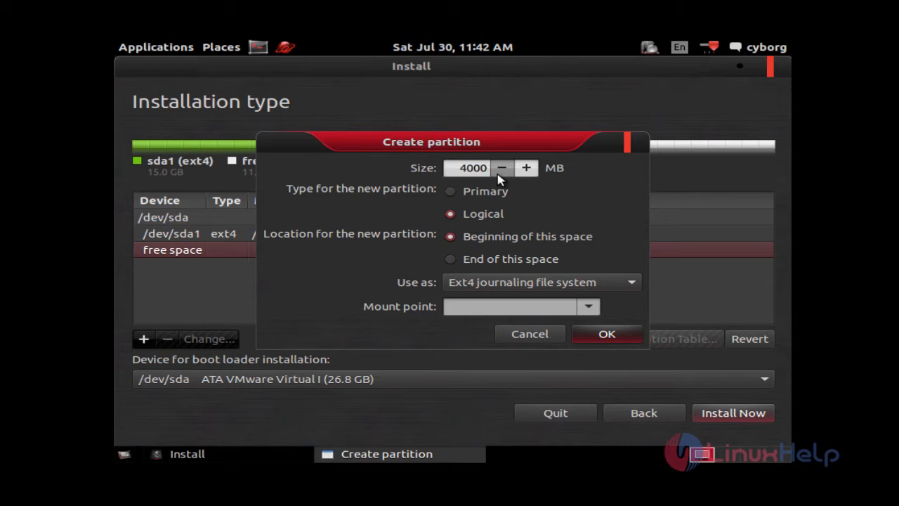
{"action": "left_click", "coordinate": [474, 167]}
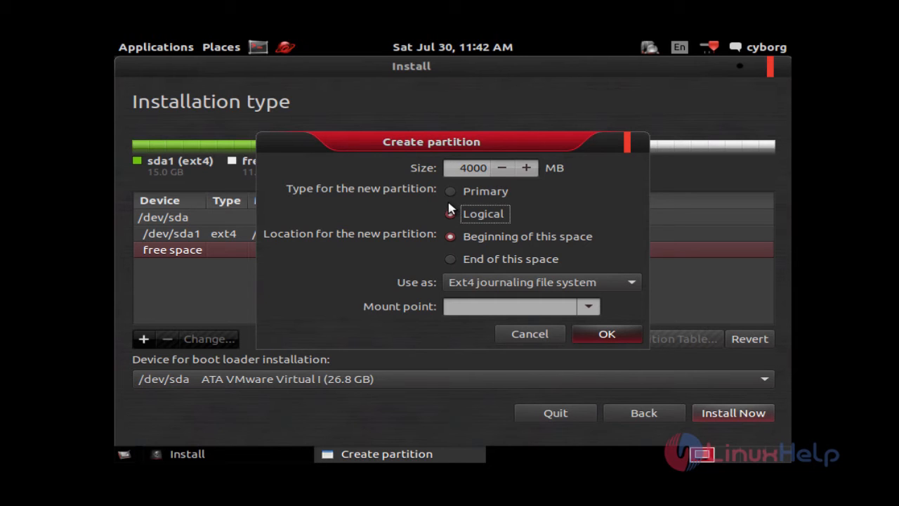
{"action": "left_click", "coordinate": [450, 214]}
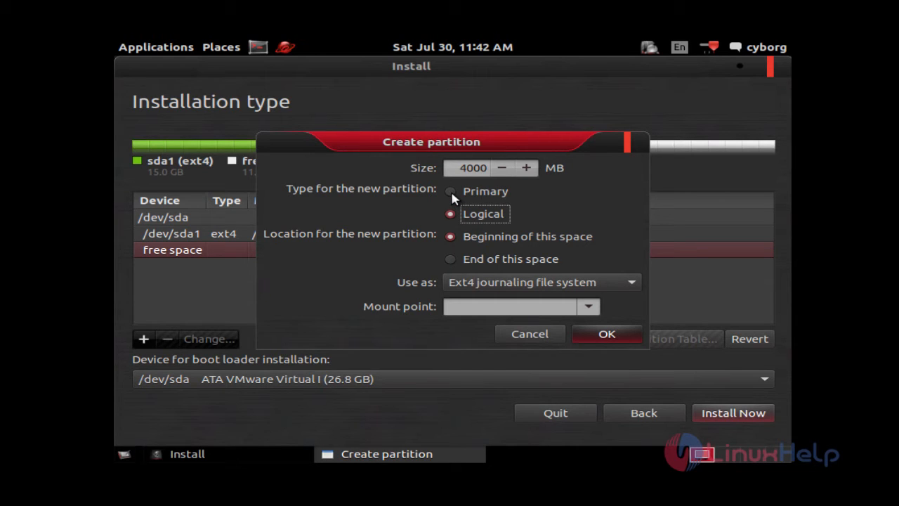
{"action": "left_click", "coordinate": [451, 190]}
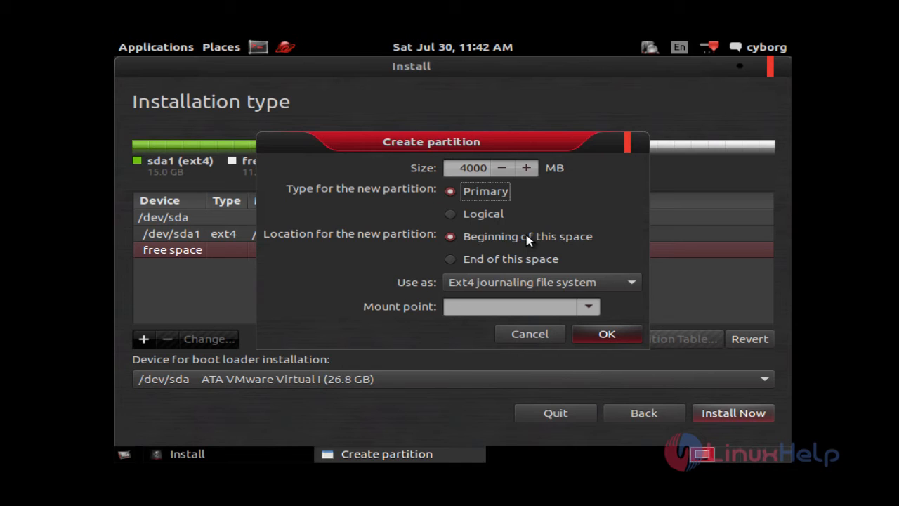
{"action": "mouse_move", "coordinate": [577, 245]}
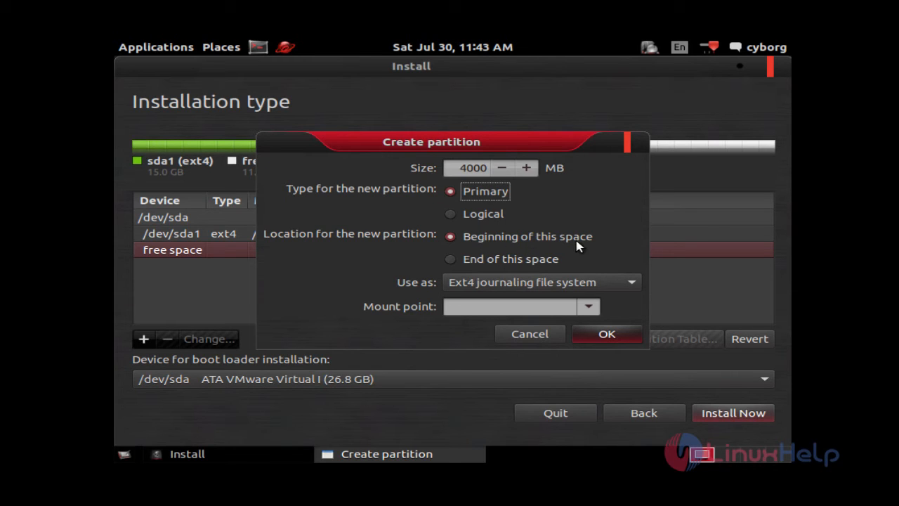
{"action": "mouse_move", "coordinate": [412, 298]}
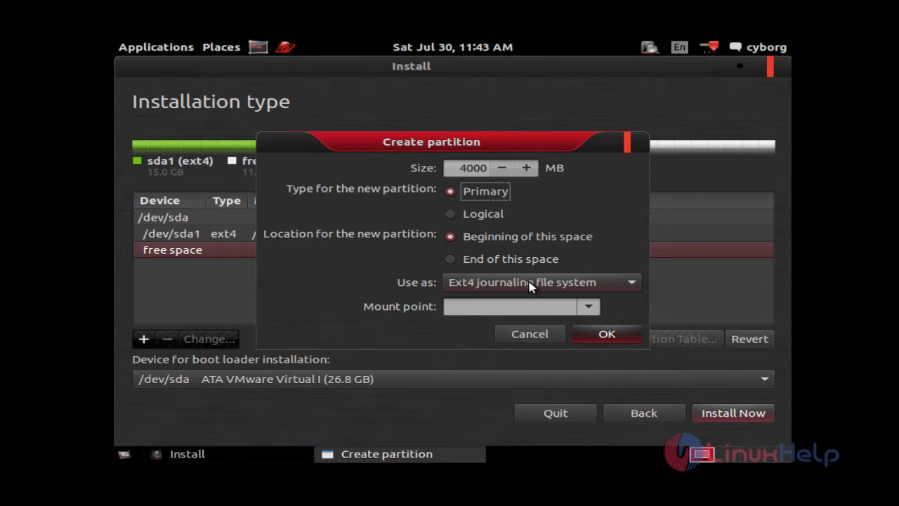
{"action": "left_click", "coordinate": [541, 281]}
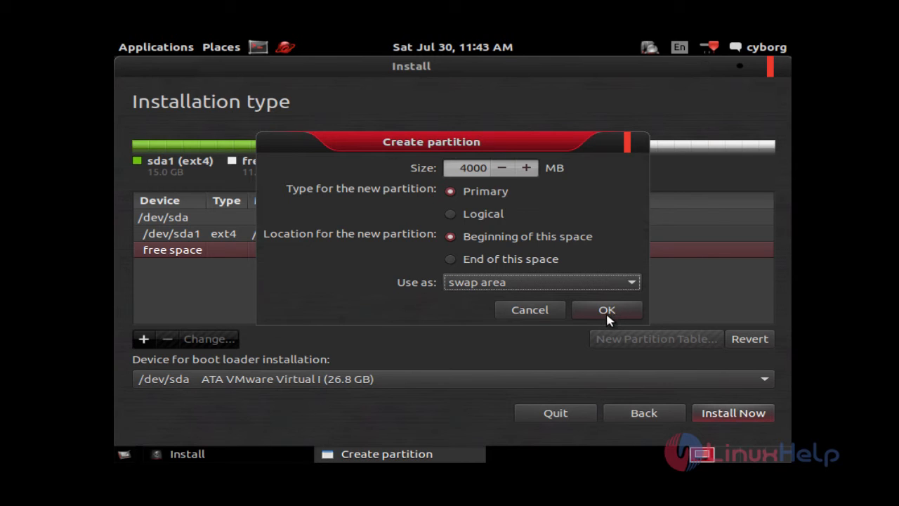
{"action": "left_click", "coordinate": [606, 310]}
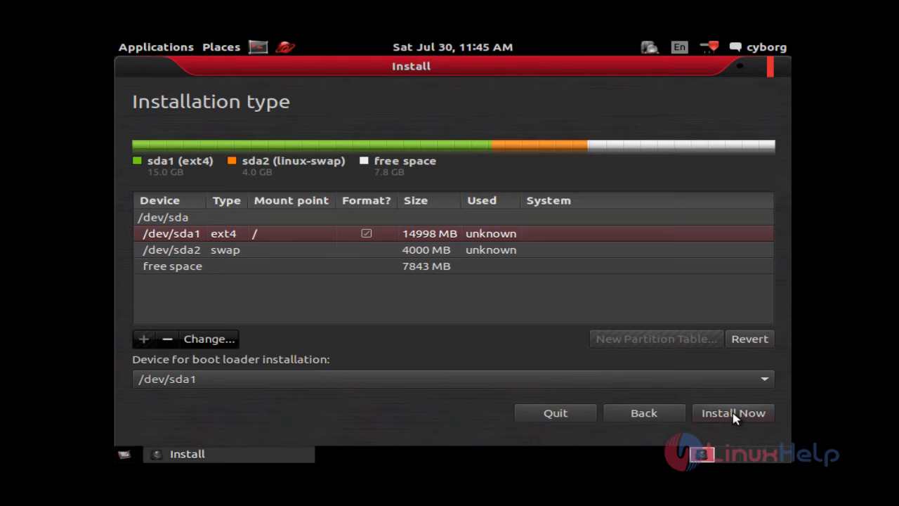
{"action": "mouse_move", "coordinate": [730, 418]}
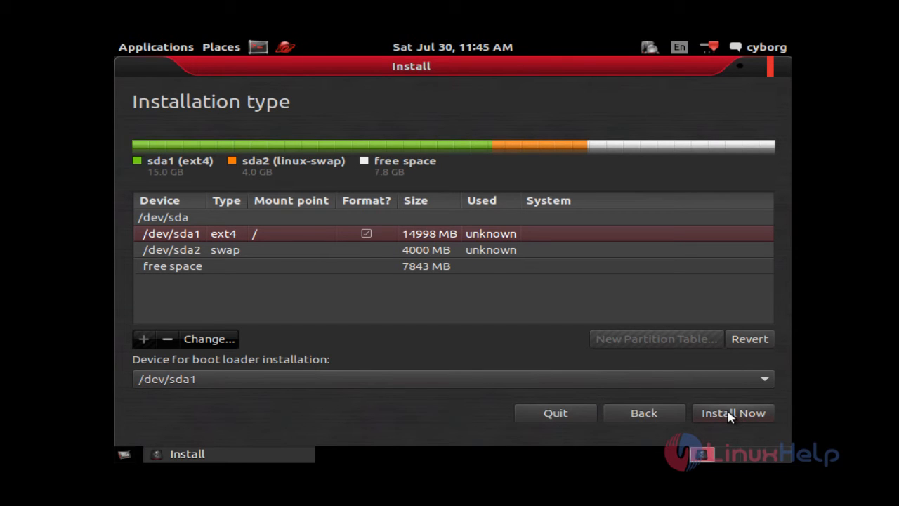
Step: Start the installation with Install Now and confirm the partition changes
{"action": "left_click", "coordinate": [733, 412]}
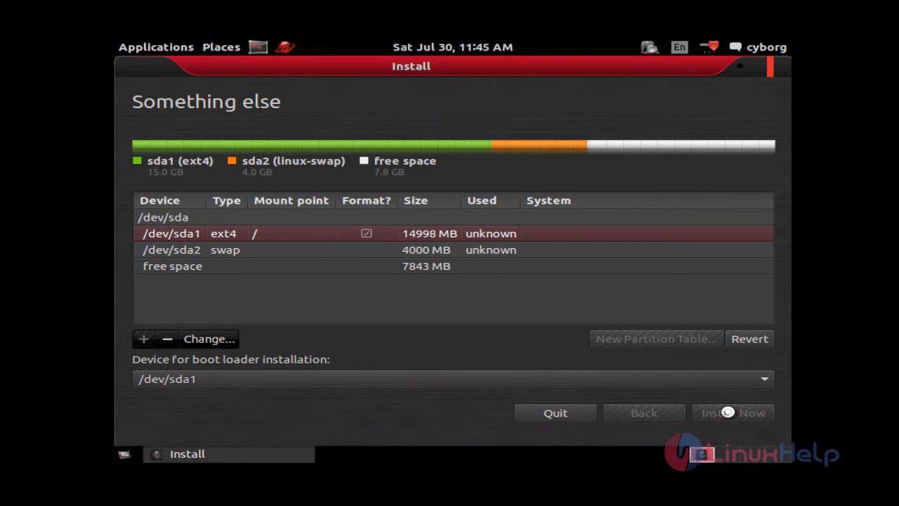
{"action": "left_click", "coordinate": [732, 412]}
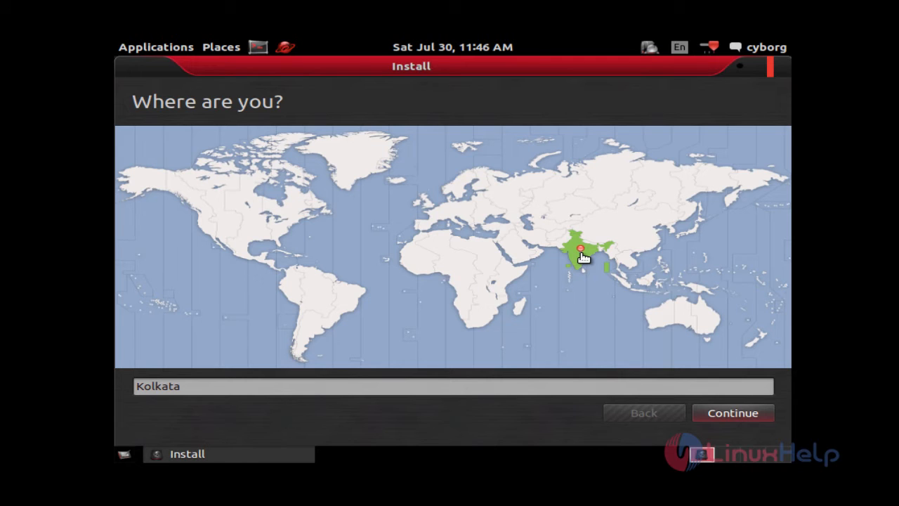
Step: Set the location to Kolkata, India and keep the English (US) keyboard layout
{"action": "left_click", "coordinate": [732, 412]}
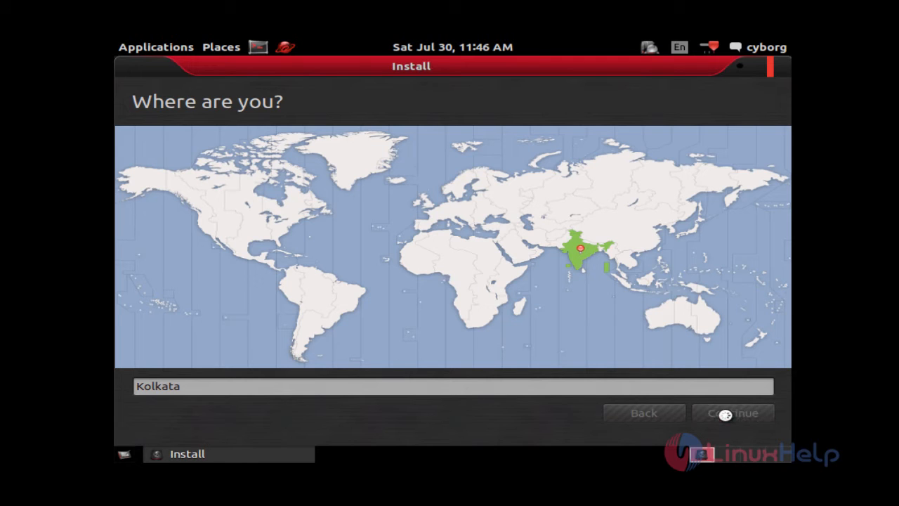
{"action": "left_click", "coordinate": [732, 412]}
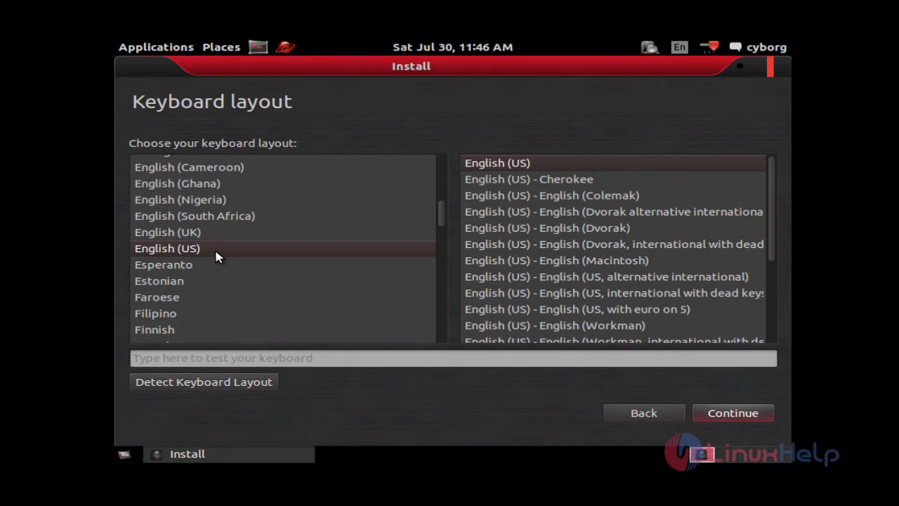
{"action": "mouse_move", "coordinate": [155, 255]}
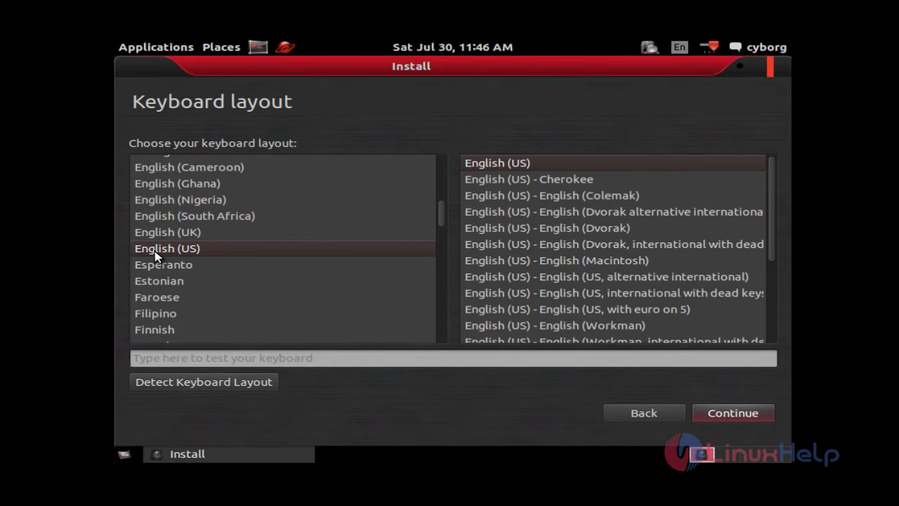
{"action": "mouse_move", "coordinate": [203, 258]}
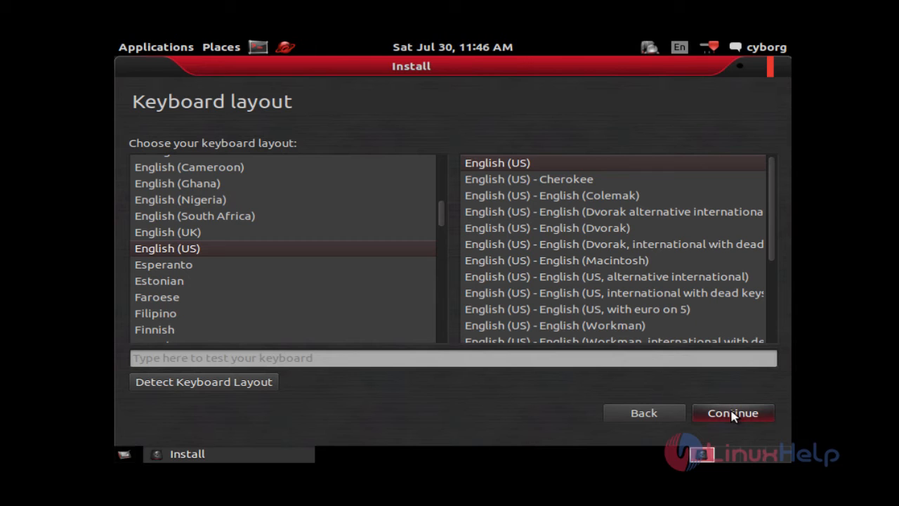
{"action": "left_click", "coordinate": [733, 412]}
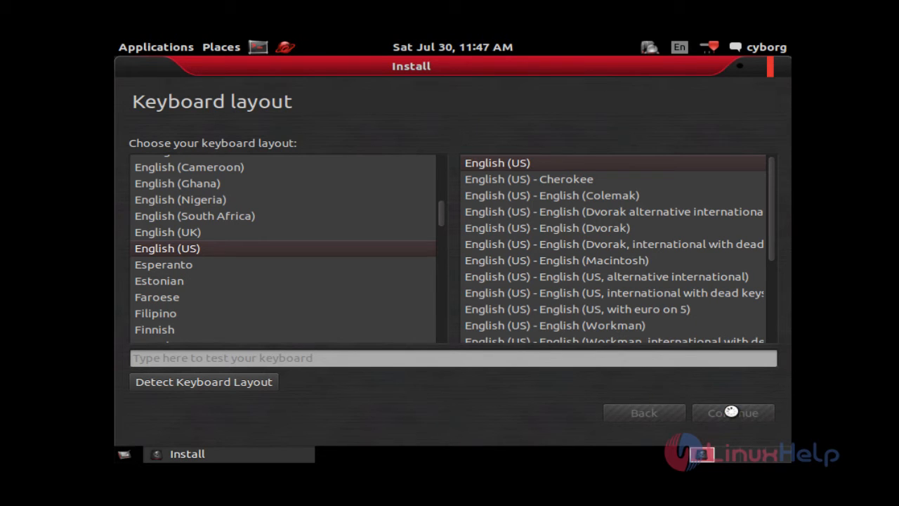
{"action": "left_click", "coordinate": [733, 412]}
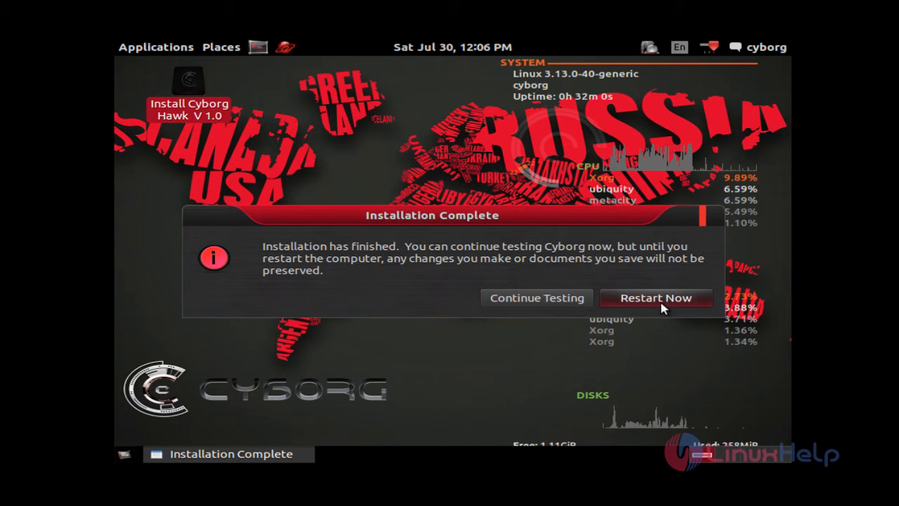
{"action": "left_click", "coordinate": [656, 297]}
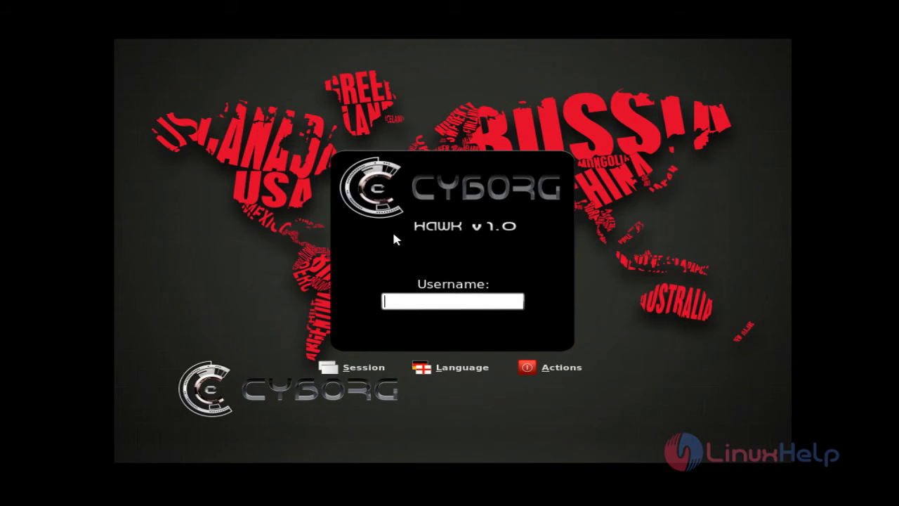
{"action": "left_click", "coordinate": [453, 302]}
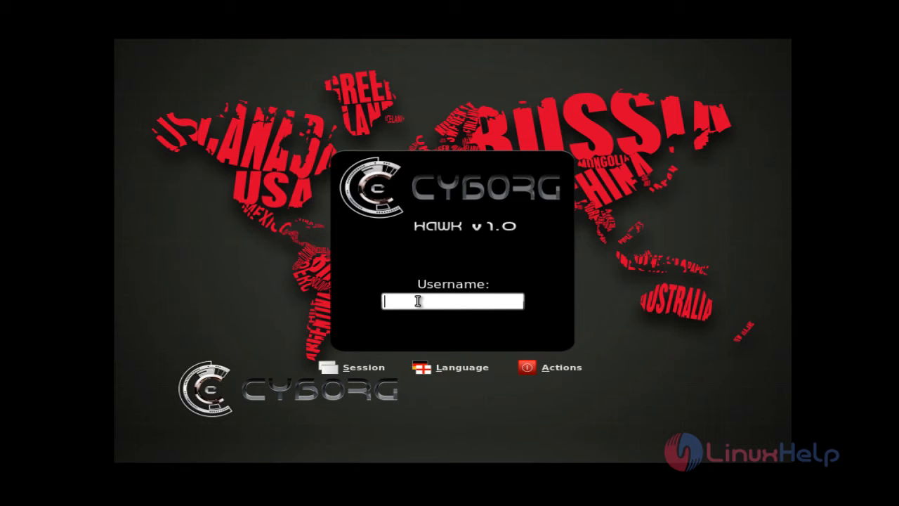
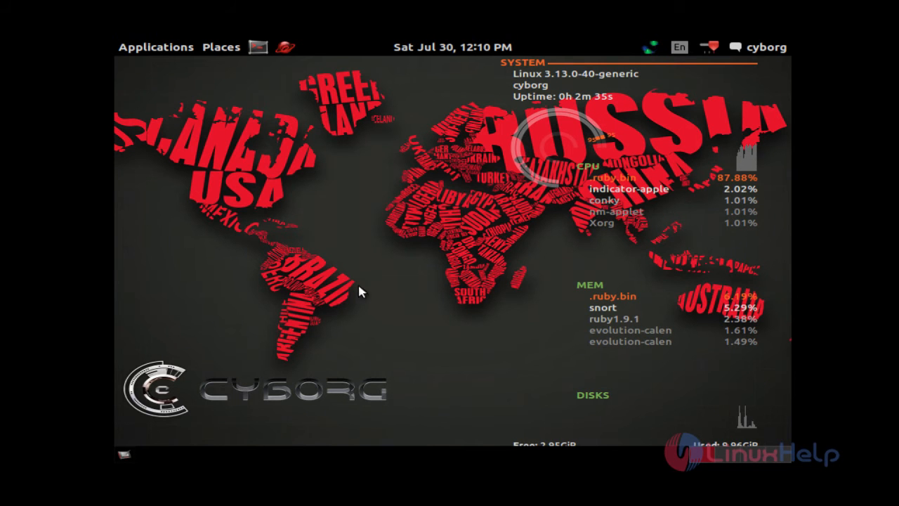
{"action": "mouse_move", "coordinate": [312, 353]}
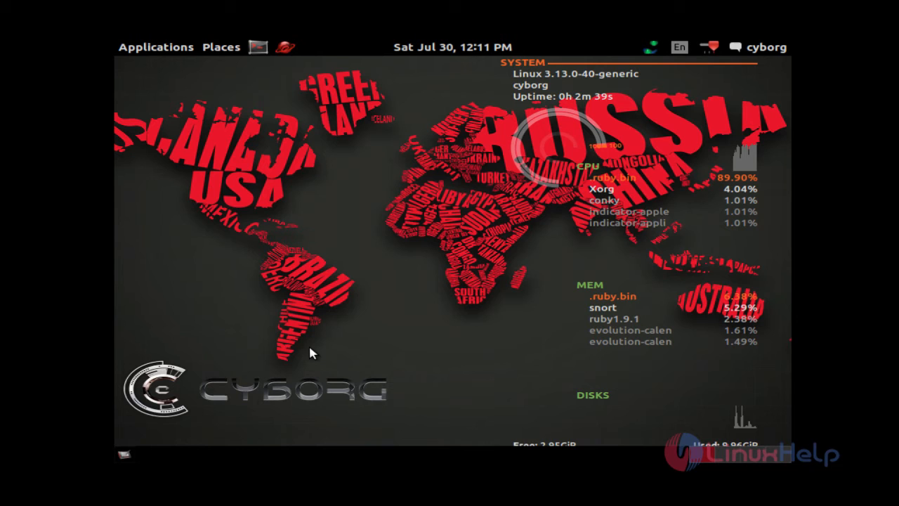
{"action": "mouse_move", "coordinate": [435, 309]}
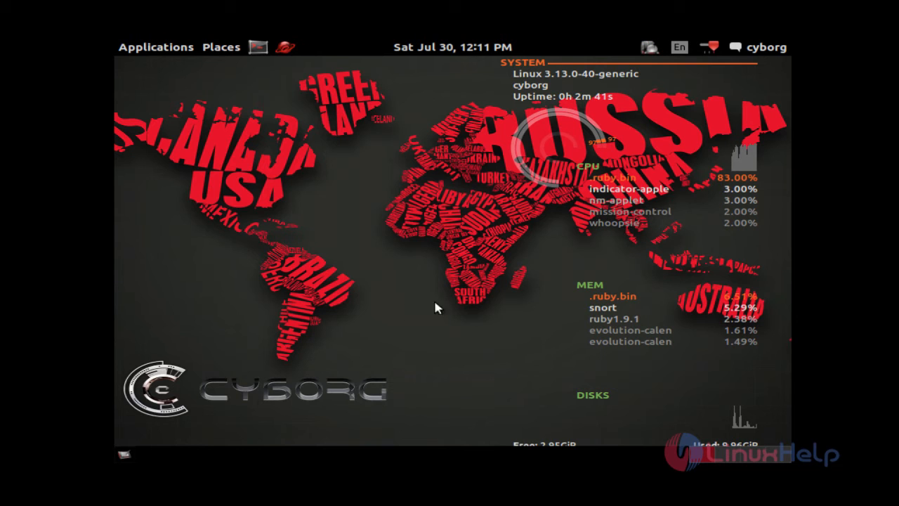
{"action": "mouse_move", "coordinate": [581, 132]}
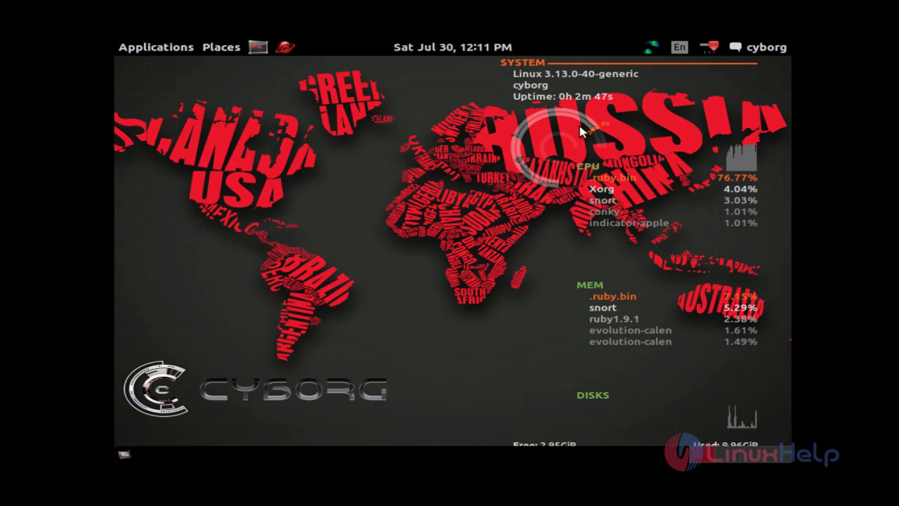
Step: Open Edit Connections from the network indicator and select Wired connection 1
{"action": "left_click", "coordinate": [651, 47]}
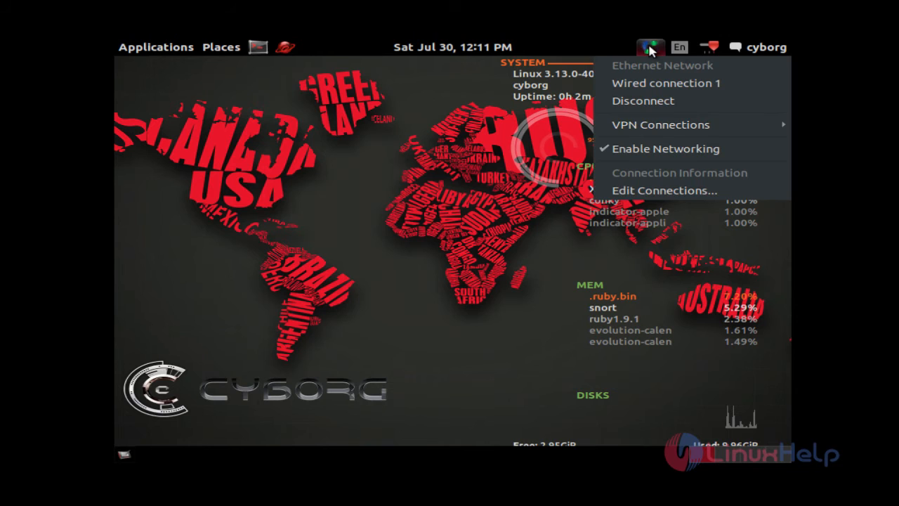
{"action": "mouse_move", "coordinate": [634, 193]}
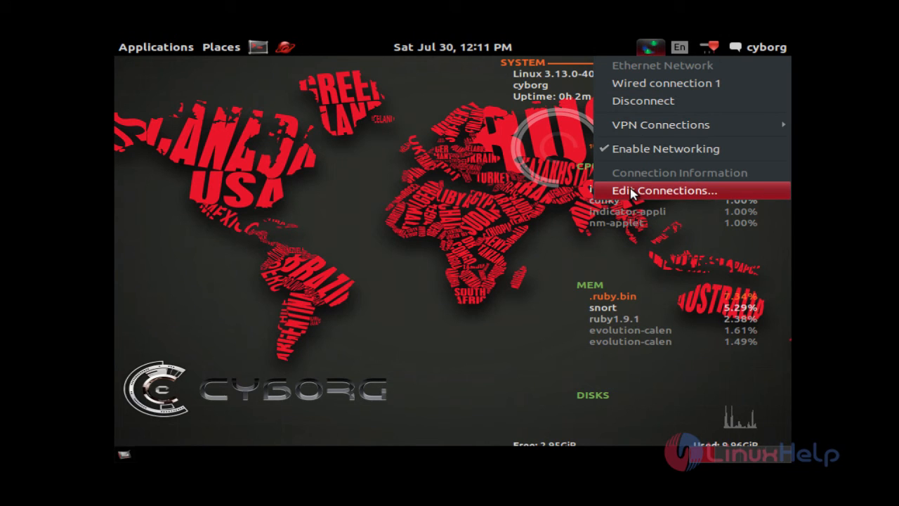
{"action": "left_click", "coordinate": [663, 190]}
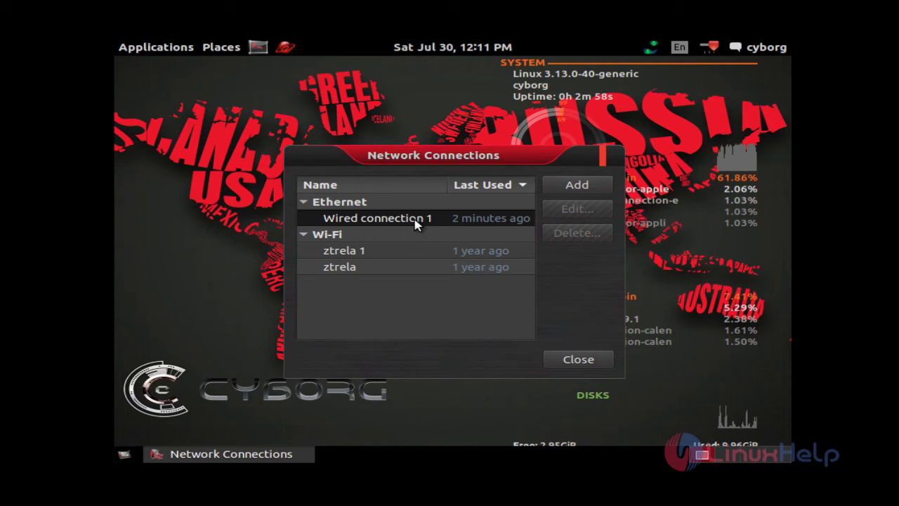
{"action": "left_click", "coordinate": [377, 218]}
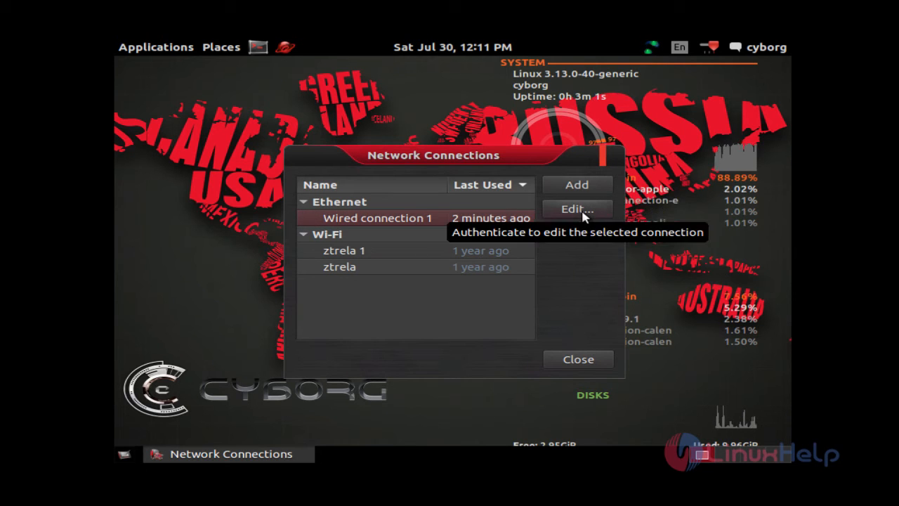
Step: Edit Wired connection 1's IPv4 settings and add a static address row
{"action": "left_click", "coordinate": [576, 209]}
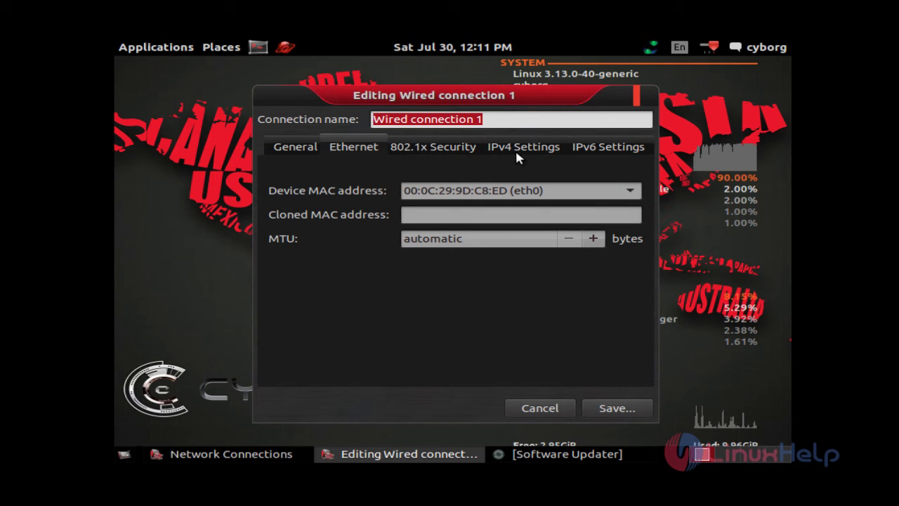
{"action": "left_click", "coordinate": [523, 146]}
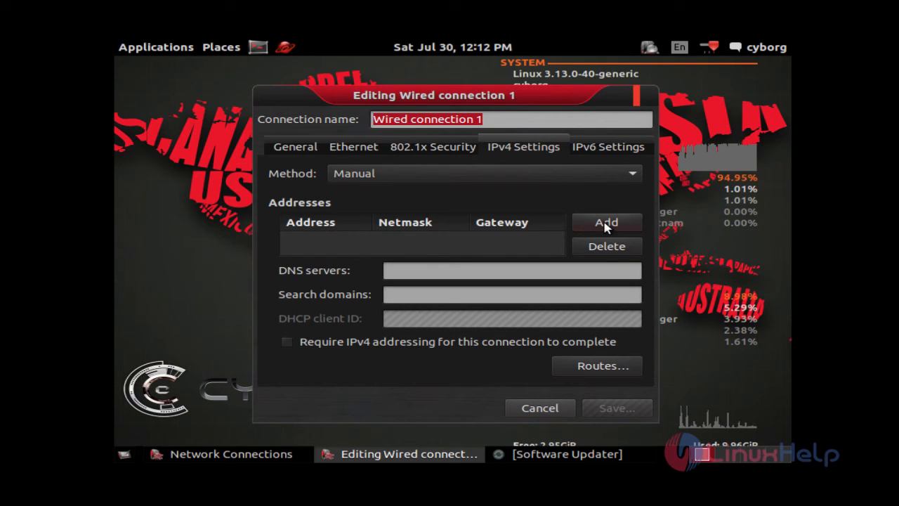
{"action": "left_click", "coordinate": [606, 222]}
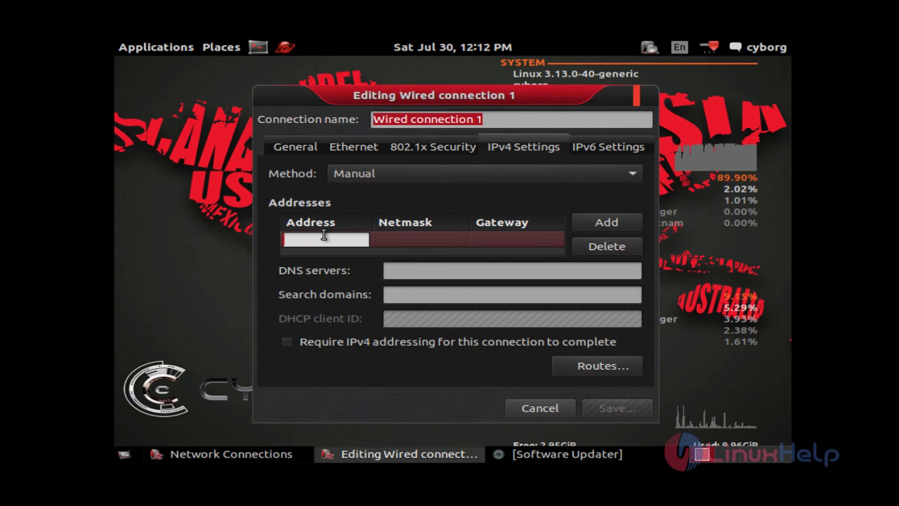
Step: Enter address 192.168.5.53, netmask 255.255.255.0, gateway 192.168.5.1, DNS 8.8.8.8, and save
{"action": "type", "text": "192.168.5.53"}
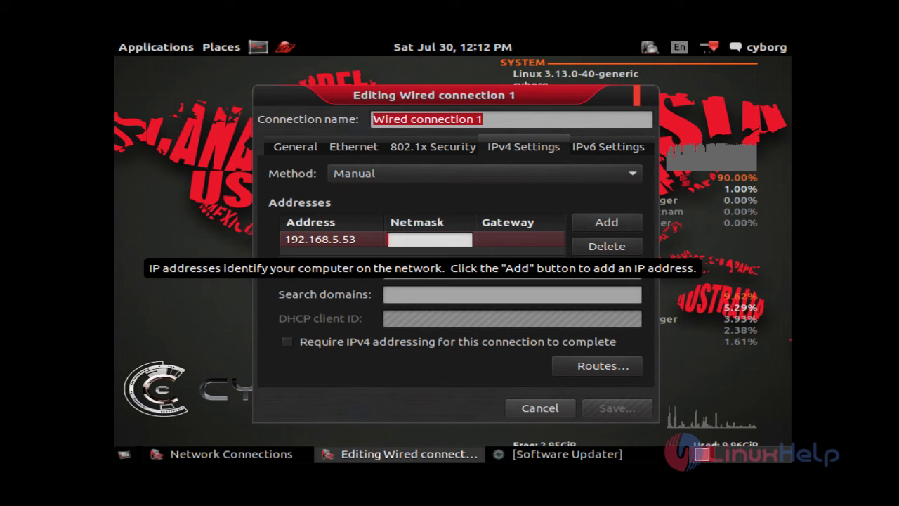
{"action": "type", "text": "255.255."}
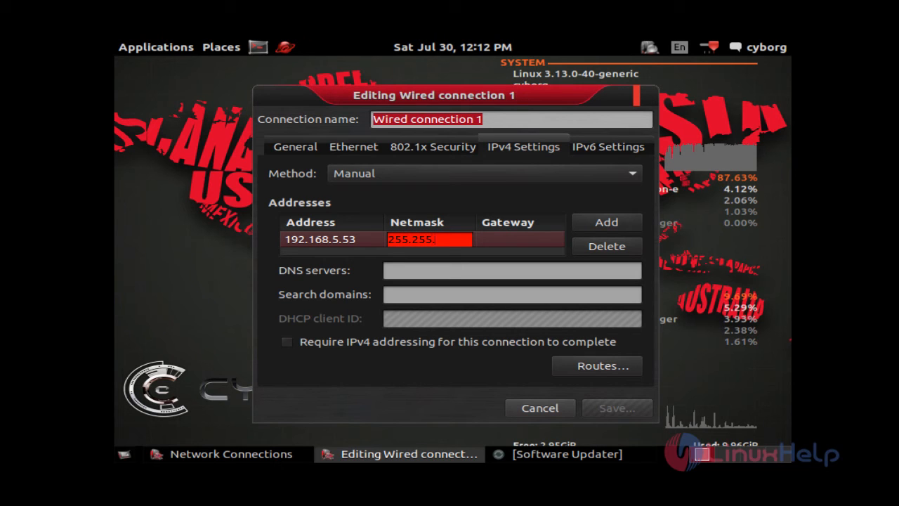
{"action": "left_click", "coordinate": [523, 239]}
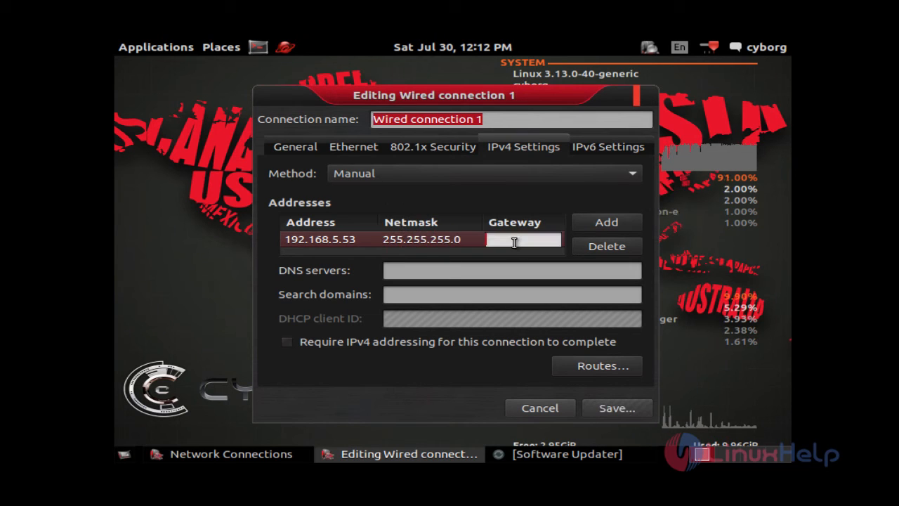
{"action": "type", "text": "192.168.5.1"}
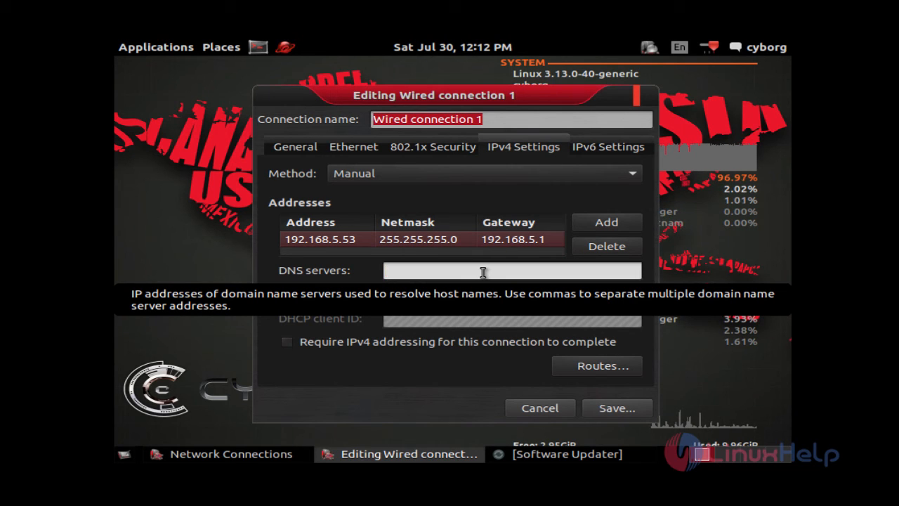
{"action": "type", "text": "8.8."}
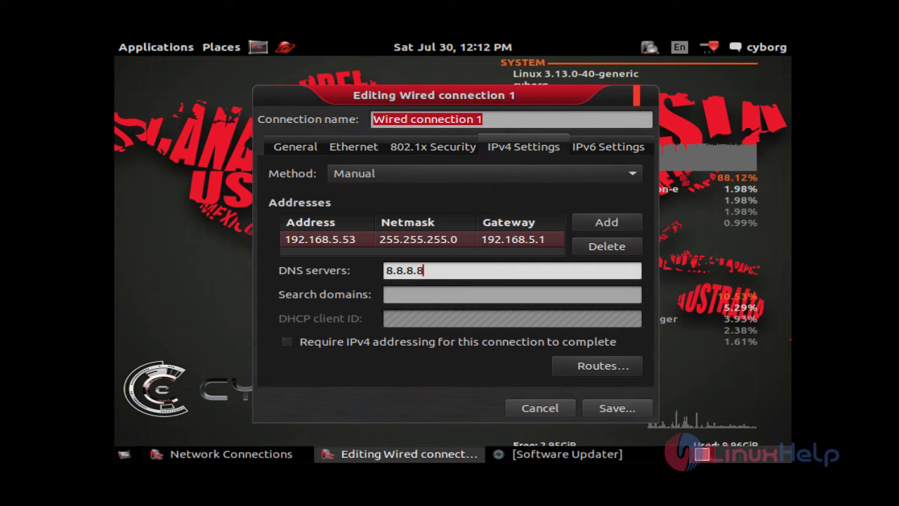
{"action": "type", "text": "8.8.4.4"}
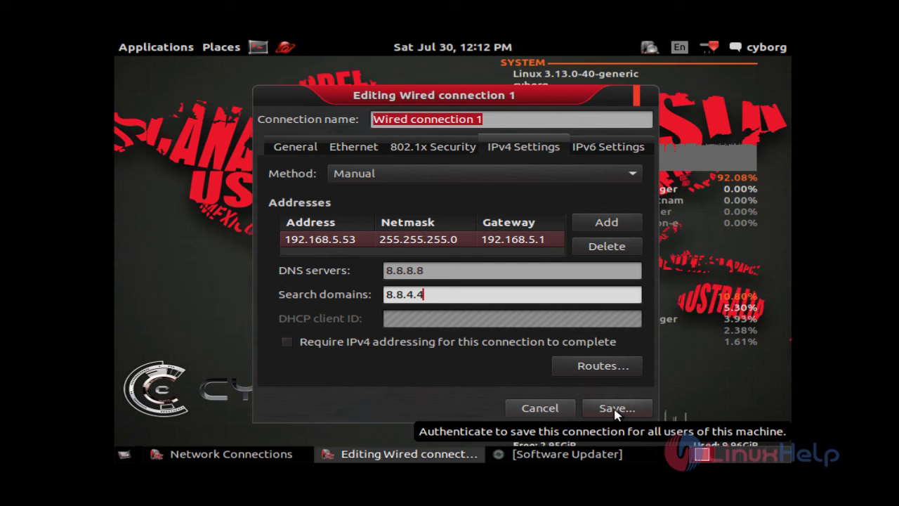
{"action": "left_click", "coordinate": [615, 408]}
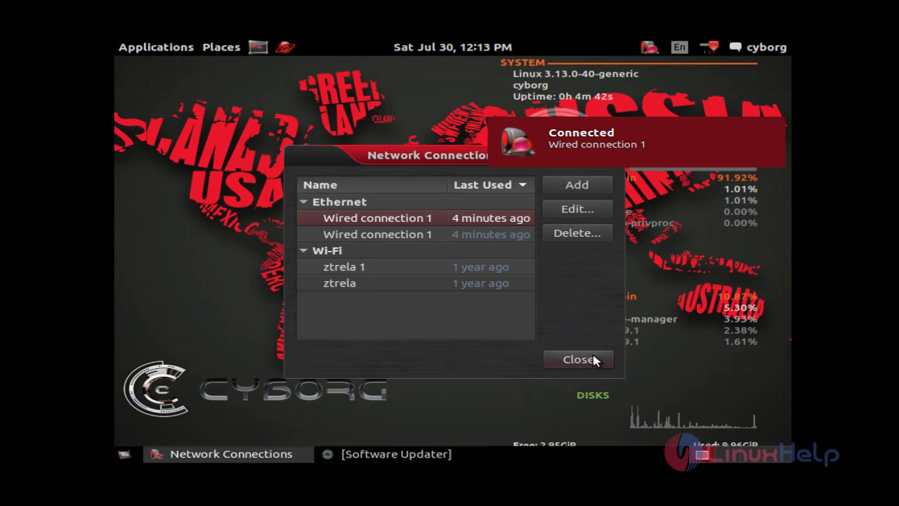
Step: Close Network Connections and bring up the desktop Applications menu
{"action": "left_click", "coordinate": [578, 358]}
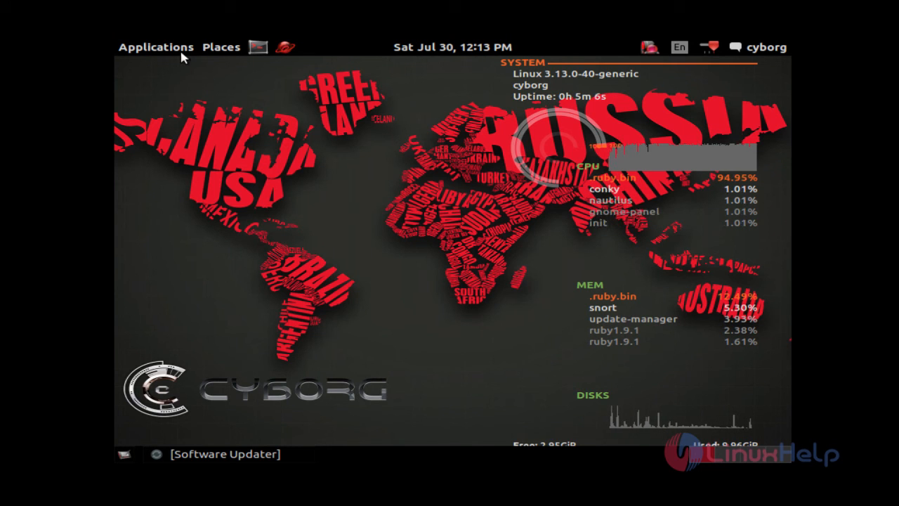
{"action": "left_click", "coordinate": [158, 47]}
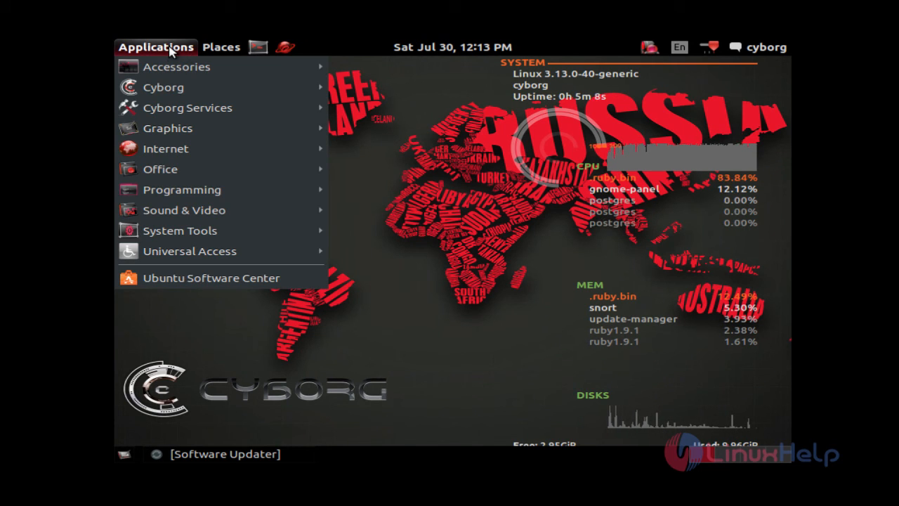
{"action": "mouse_move", "coordinate": [186, 137]}
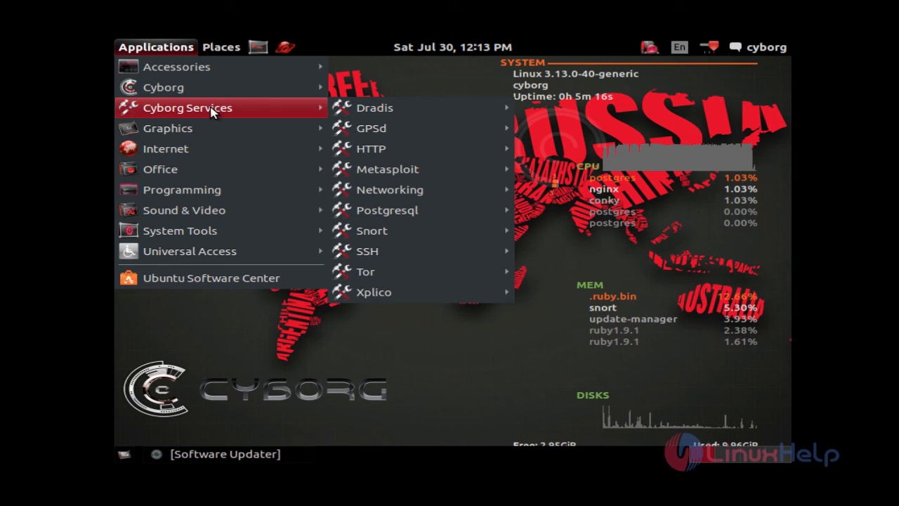
{"action": "mouse_move", "coordinate": [311, 118]}
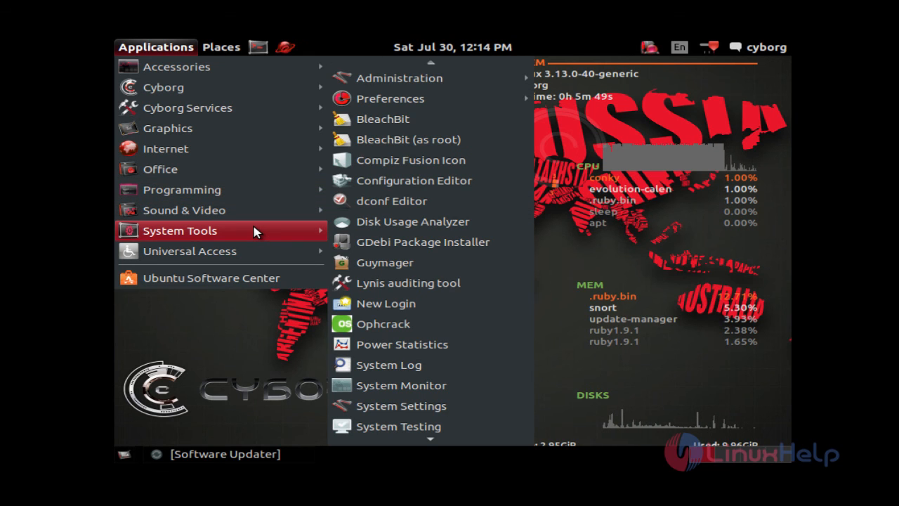
Step: Open a terminal from the desktop, check addresses with ip a, and ping google.co.in
{"action": "right_click", "coordinate": [211, 116]}
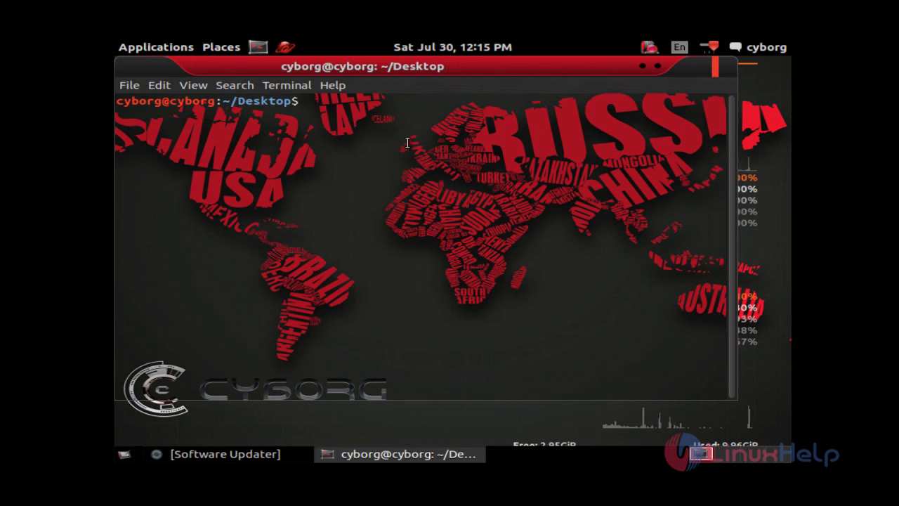
{"action": "type", "text": "ip a"}
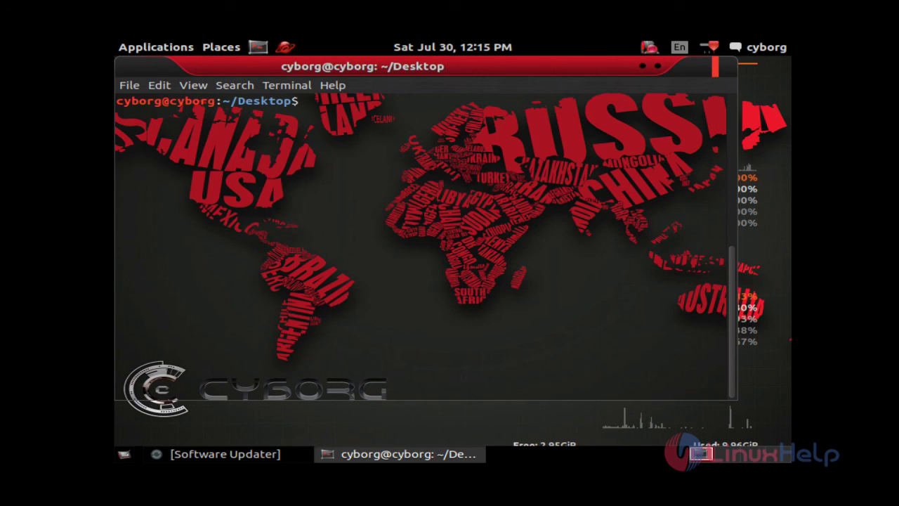
{"action": "type", "text": "ping googl"}
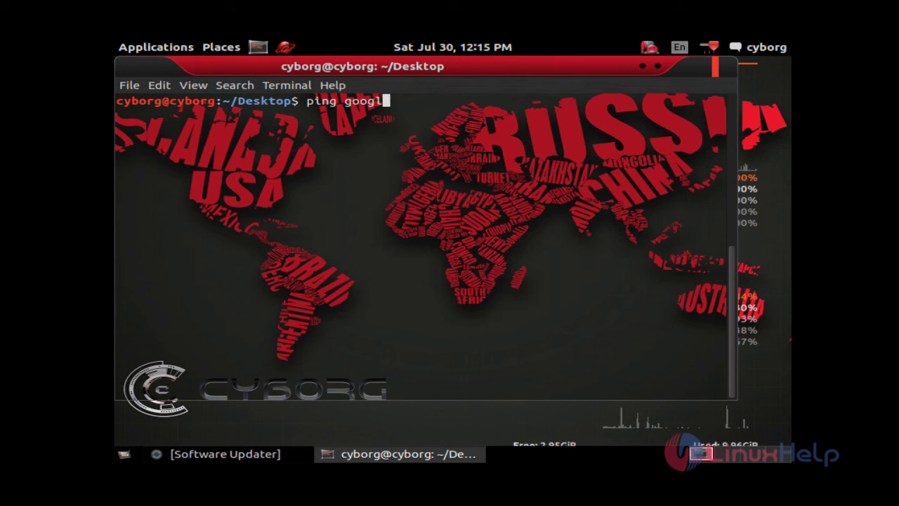
{"action": "type", "text": "e.co.i"}
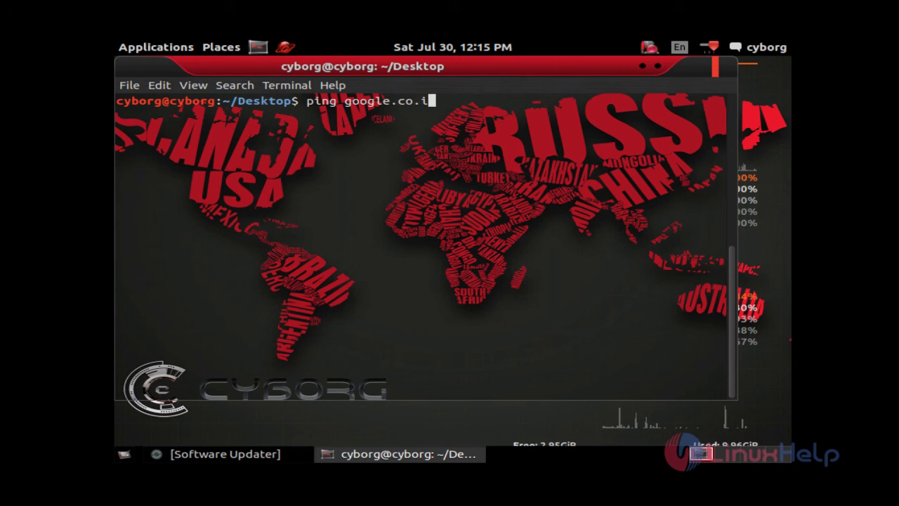
{"action": "key", "text": "Return"}
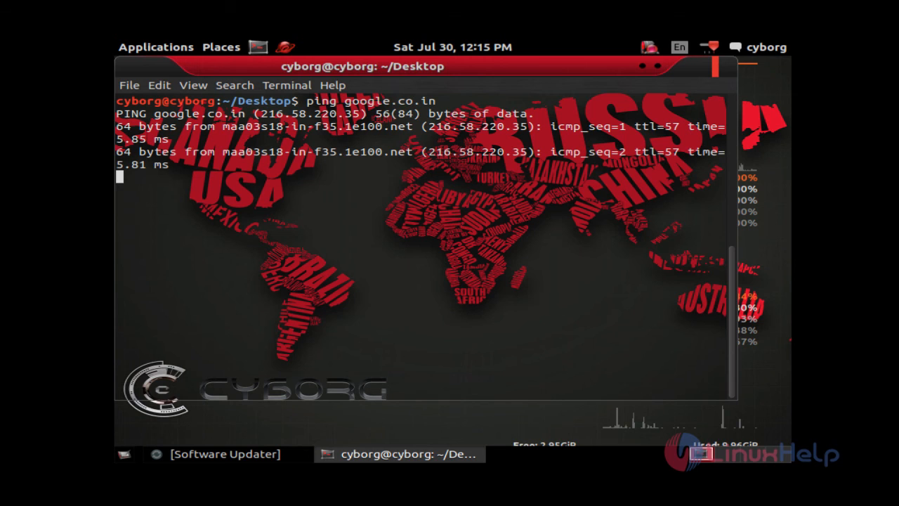